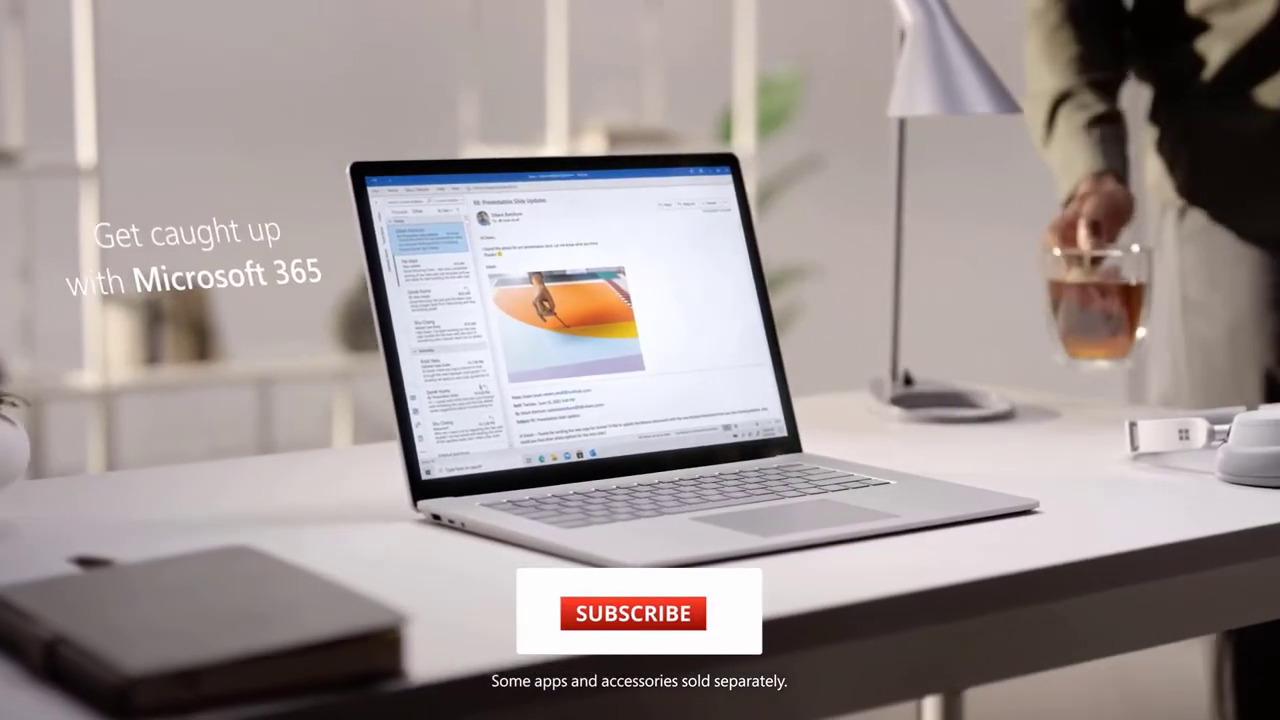
{"action": "left_click", "coordinate": [632, 612]}
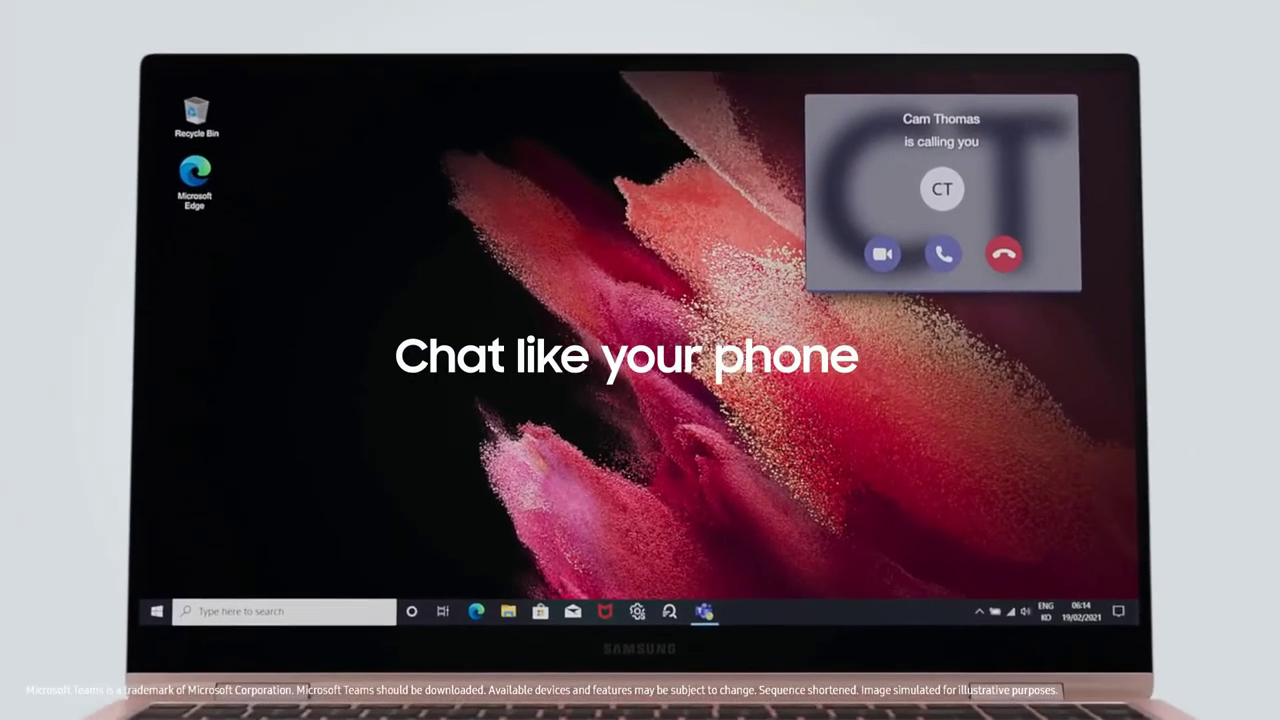
{"action": "left_click", "coordinate": [940, 254]}
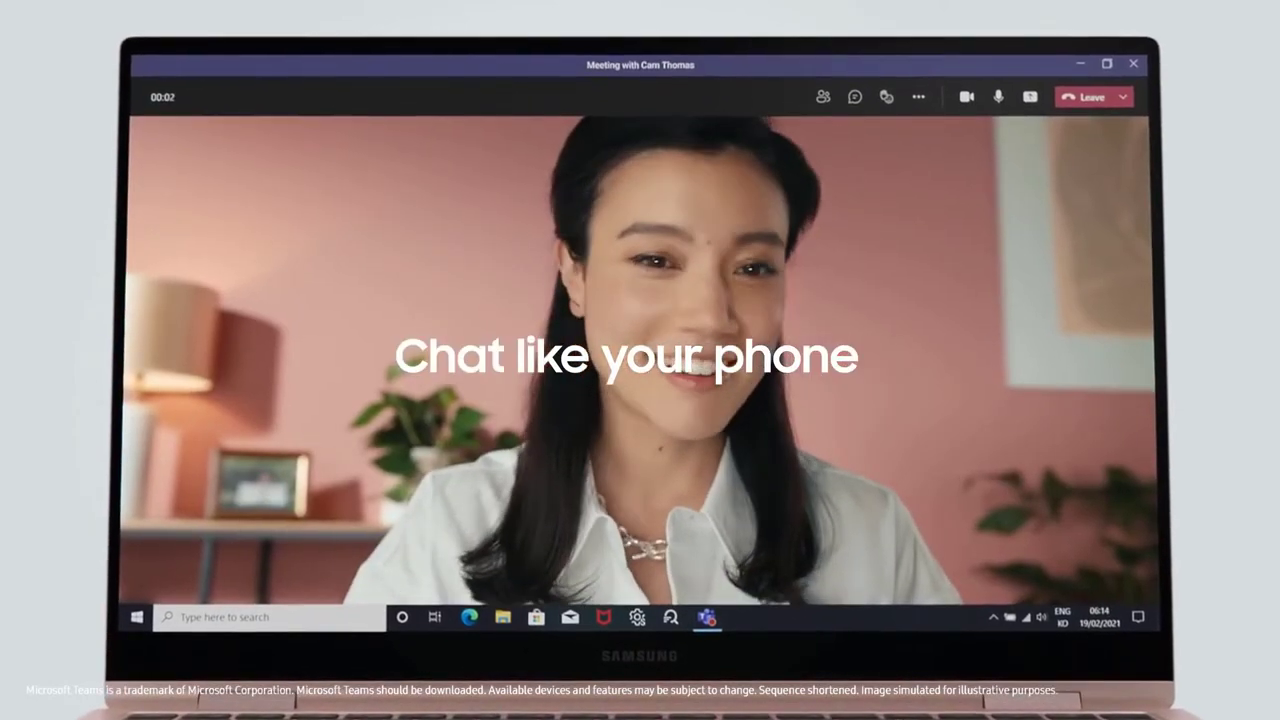